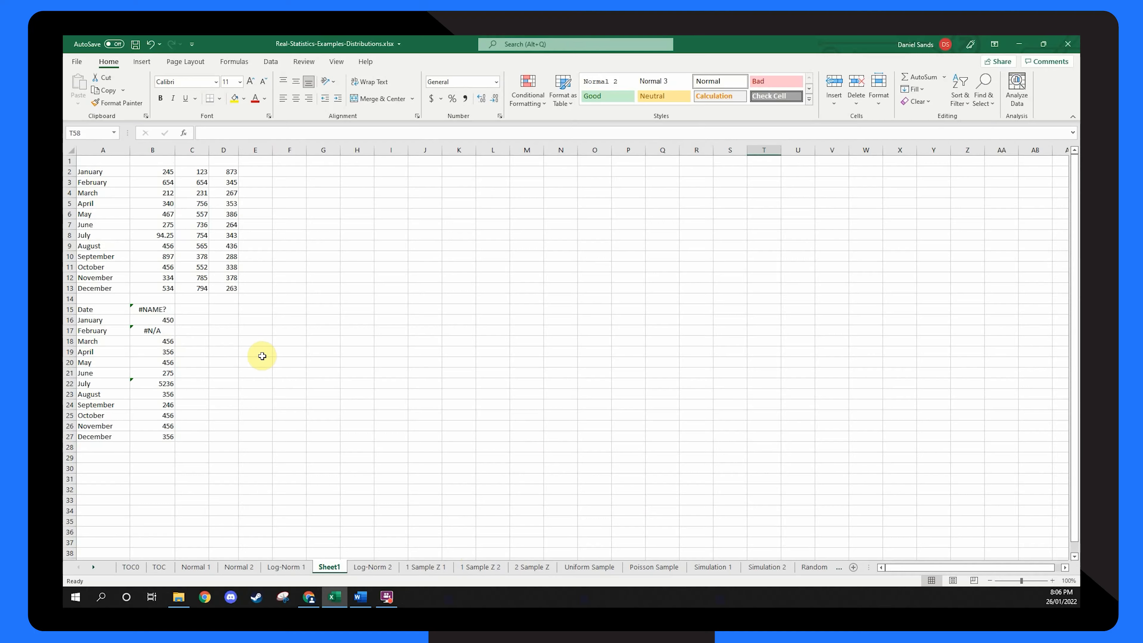
- Select cell B15 to reveal its misspelled formula =averag(B2:B10) behind the #NAME? error
click(152, 309)
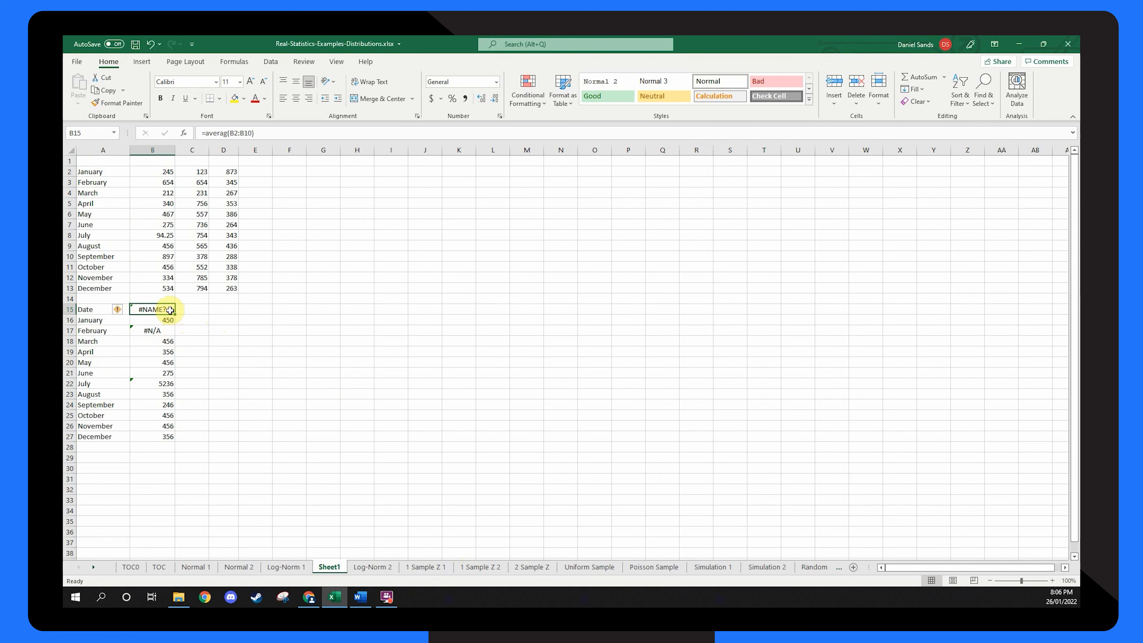